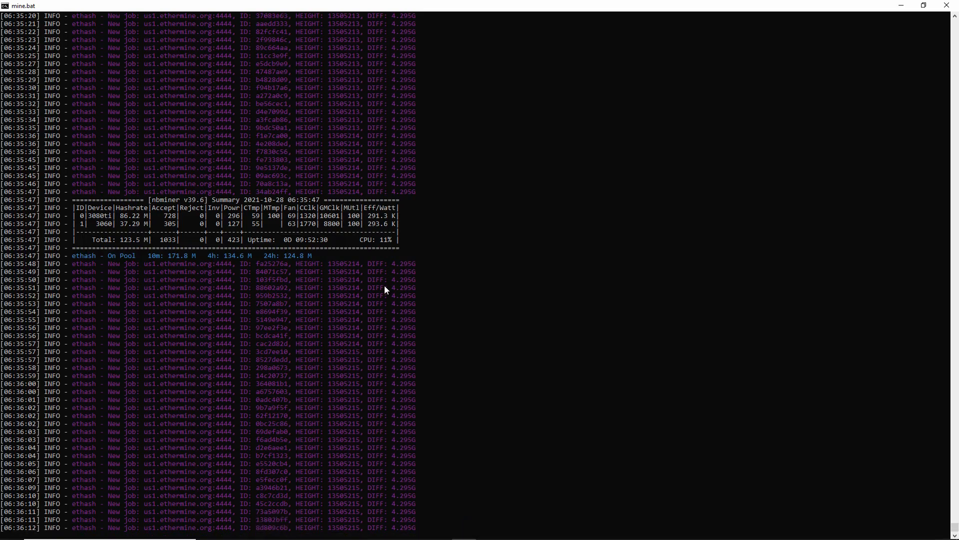
Show GPU 2 (RTX 3060) in Afterburner: power 75, core +150, memory +1300, fan 63
scroll("down", 3)
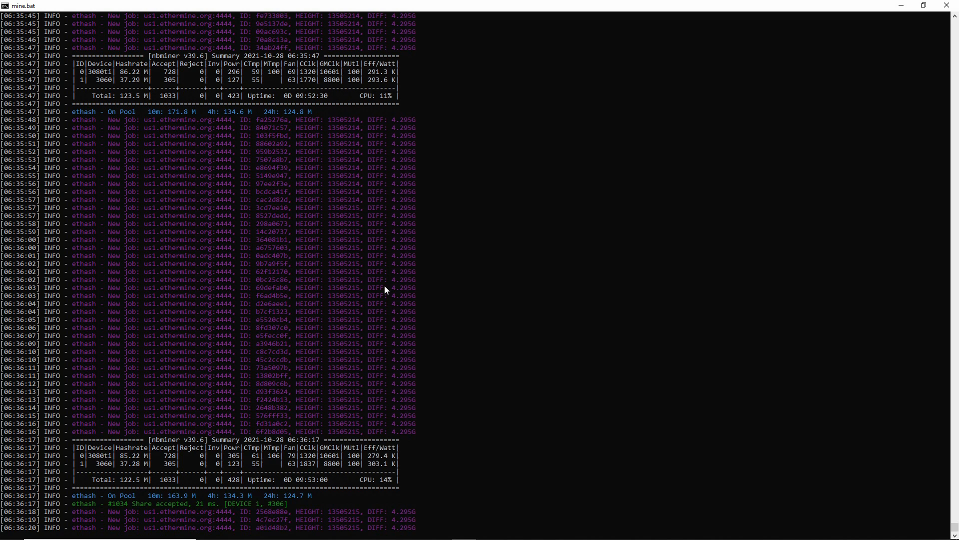
scroll("down", 3)
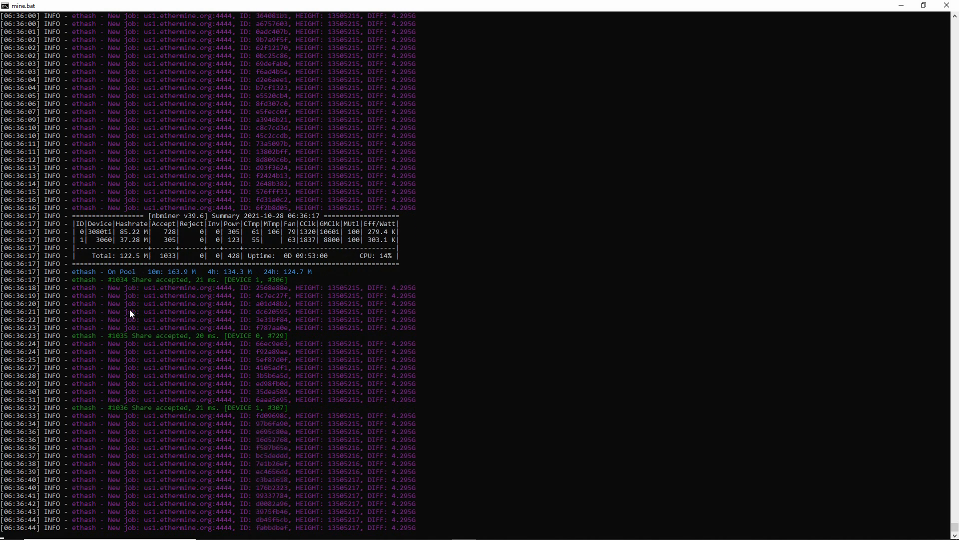
scroll("down", 3)
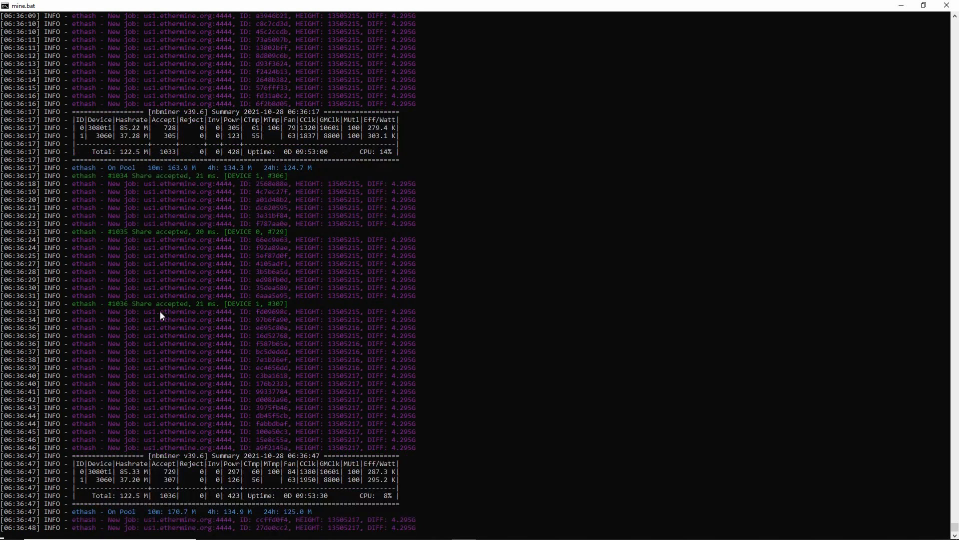
scroll("down", 3)
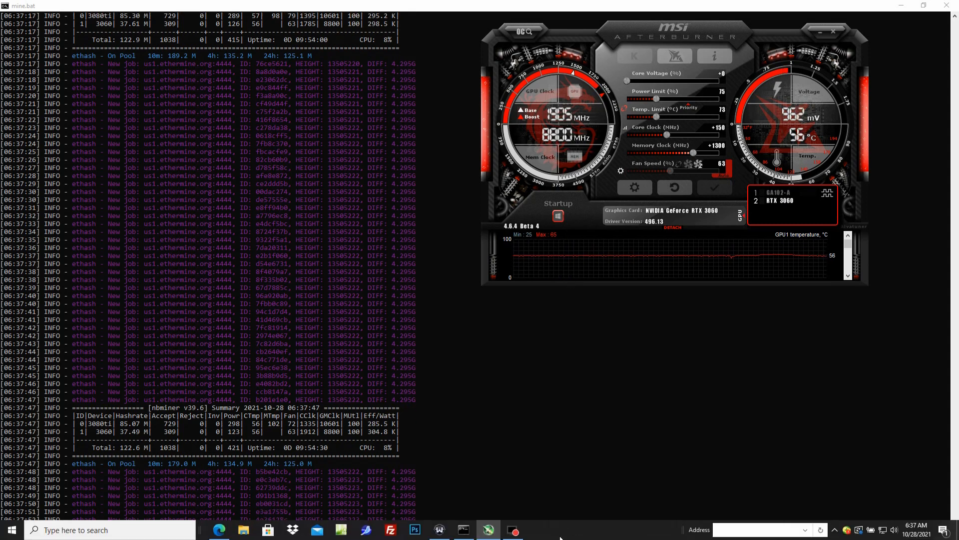
mouse_move(218, 529)
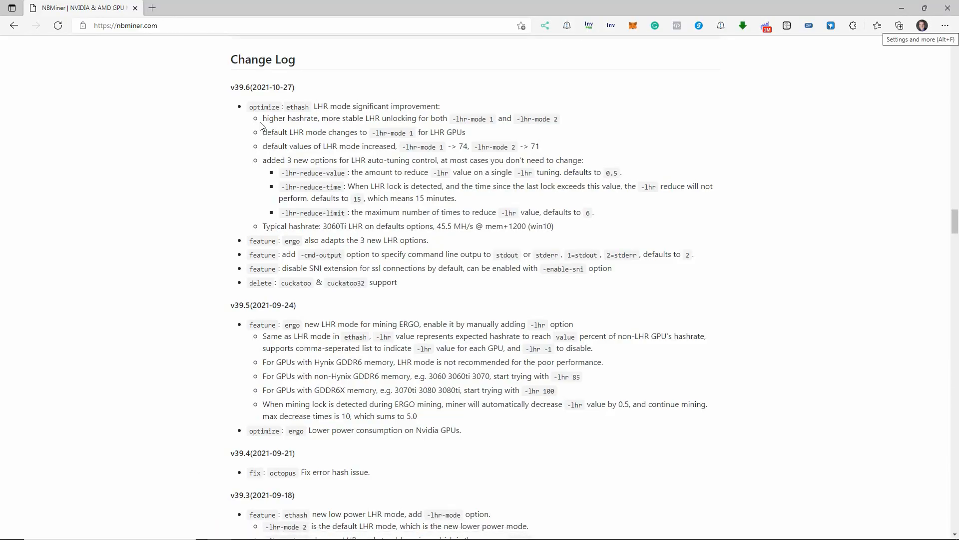
mouse_move(673, 316)
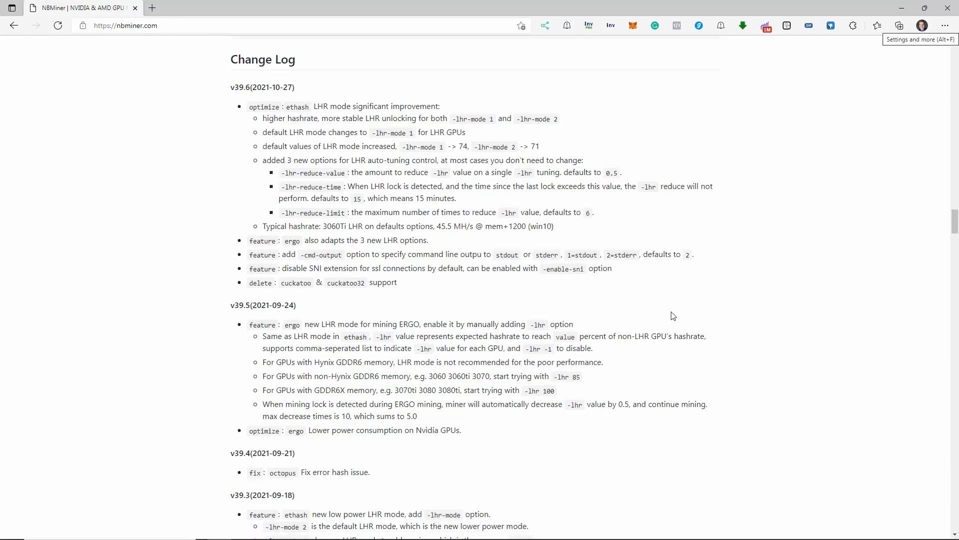
Scroll the nbminer.com Change Log to the v39.5 LHR mode notes
scroll("down", 3)
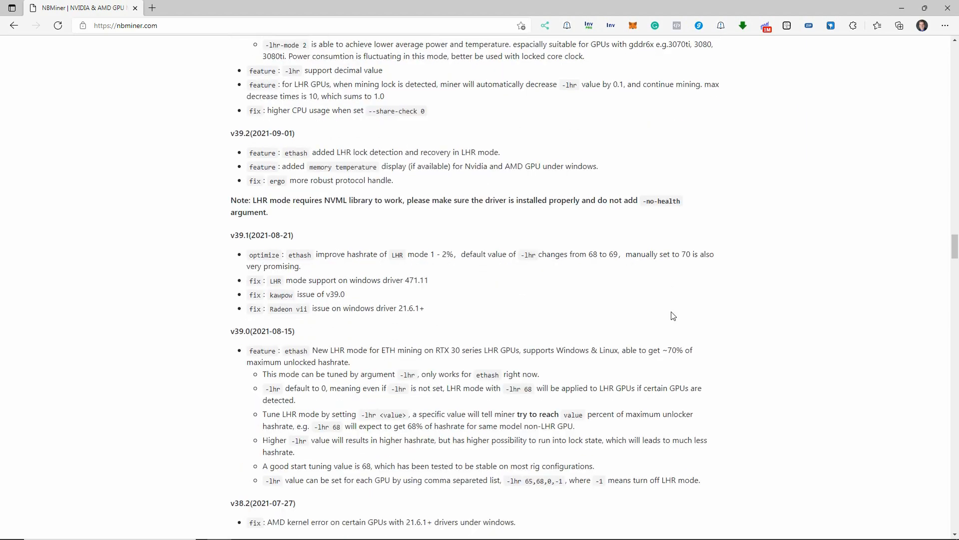
scroll("down", 3)
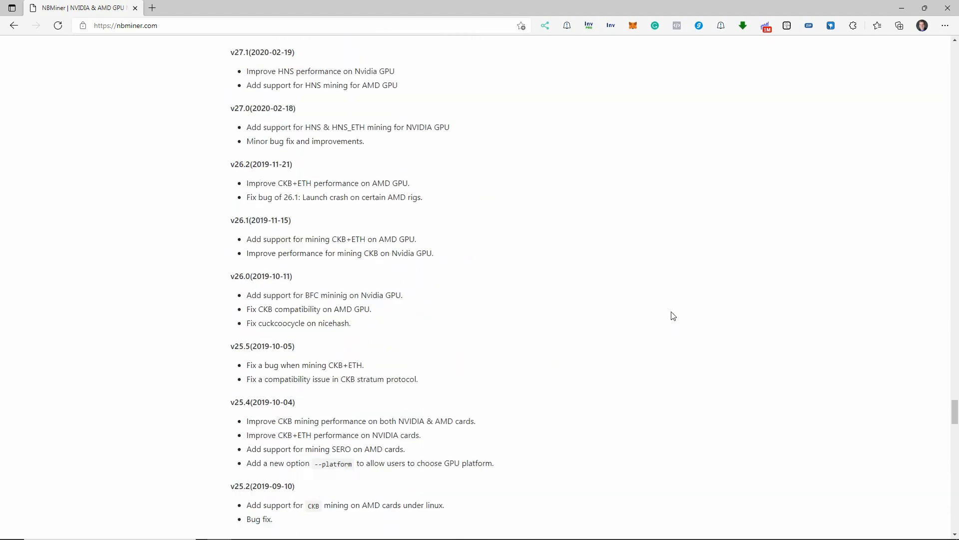
scroll("down", 3)
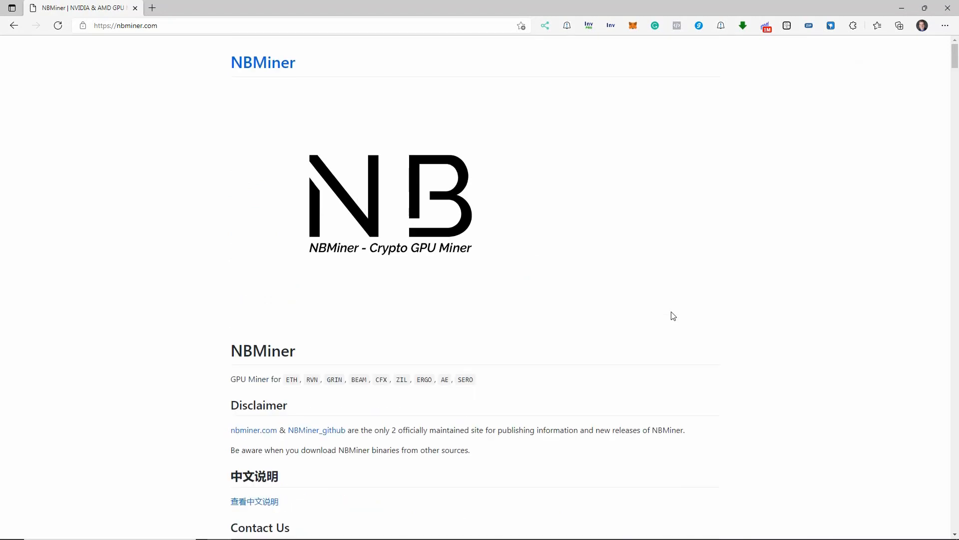
scroll("down", 3)
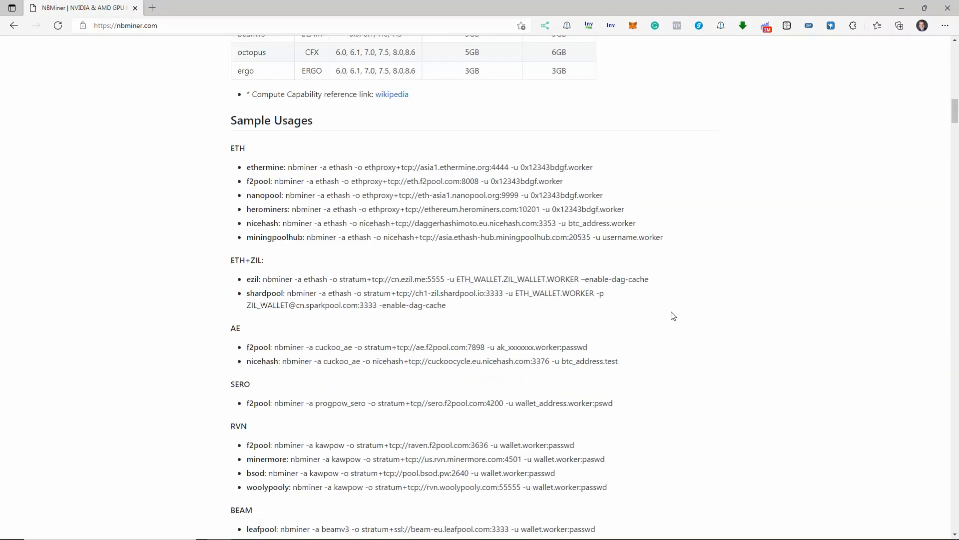
scroll("down", 3)
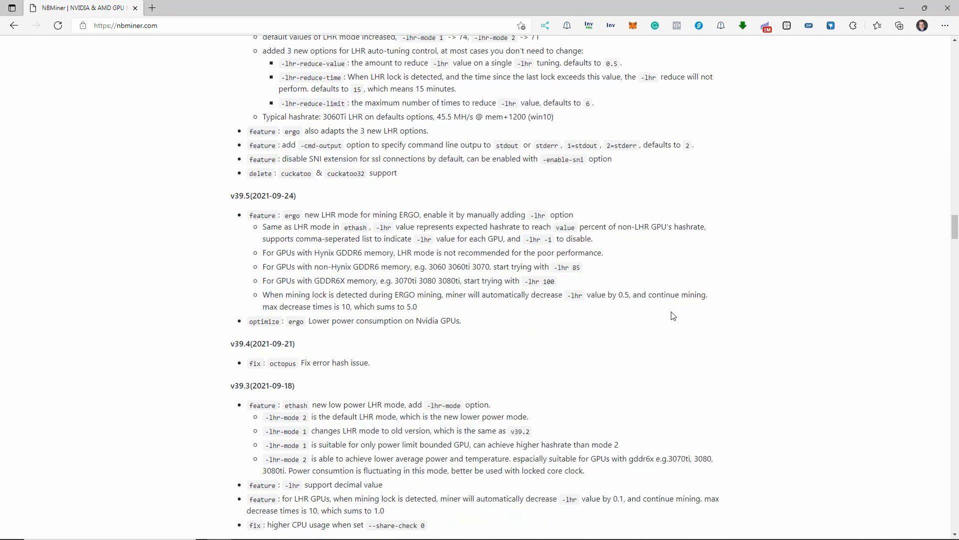
left_click_drag(263, 227, 592, 239)
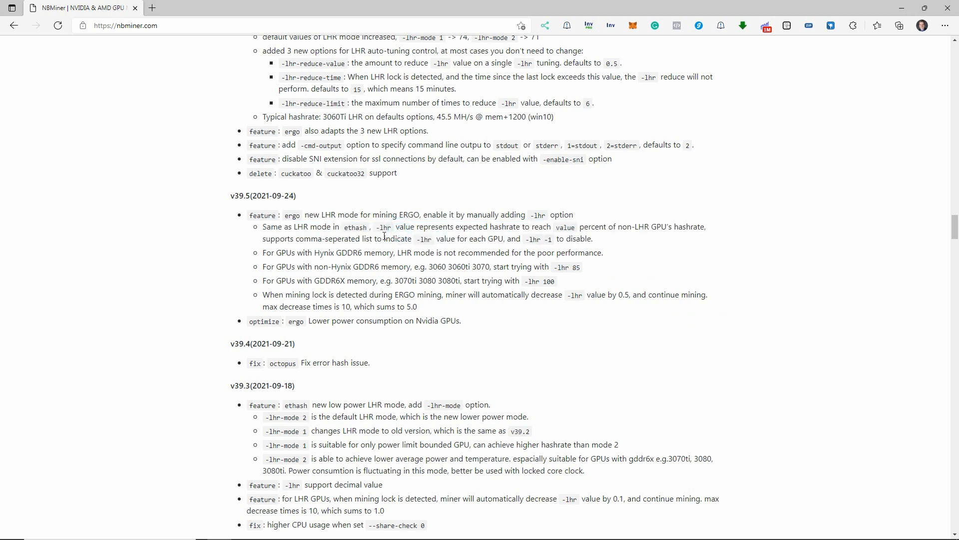
mouse_move(598, 296)
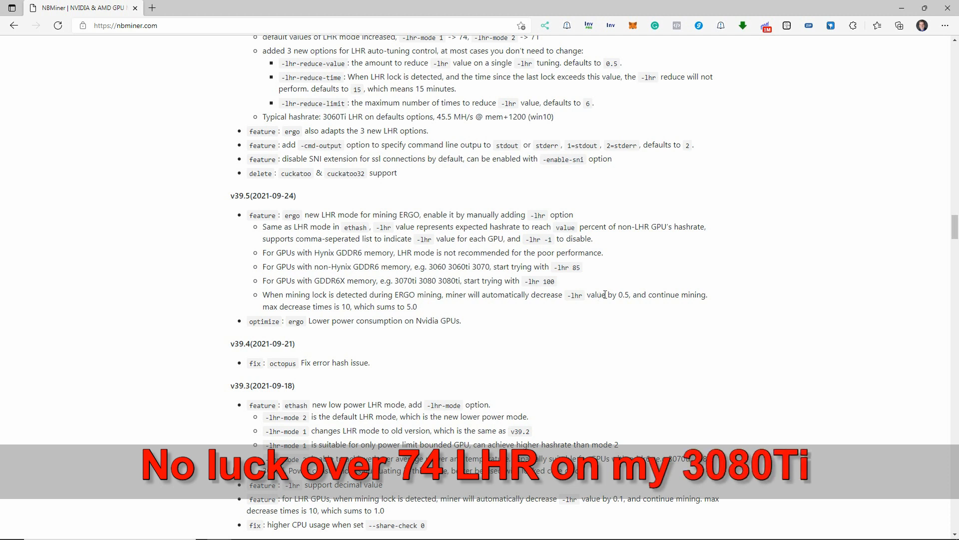
mouse_move(637, 269)
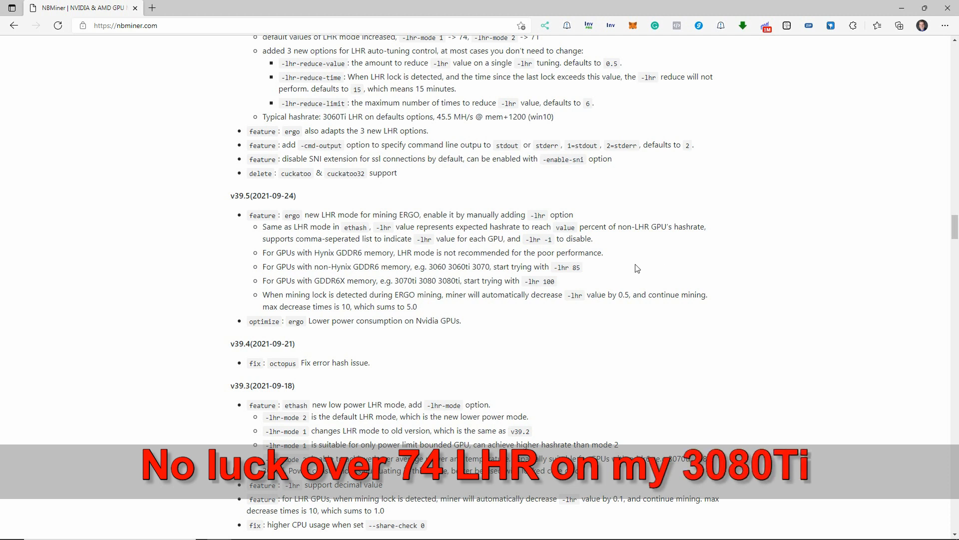
mouse_move(470, 276)
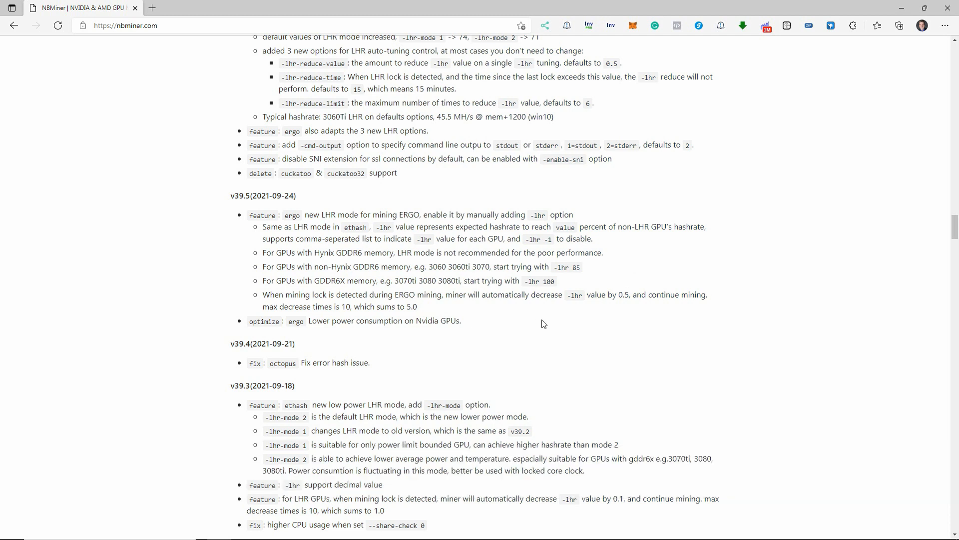
mouse_move(547, 321)
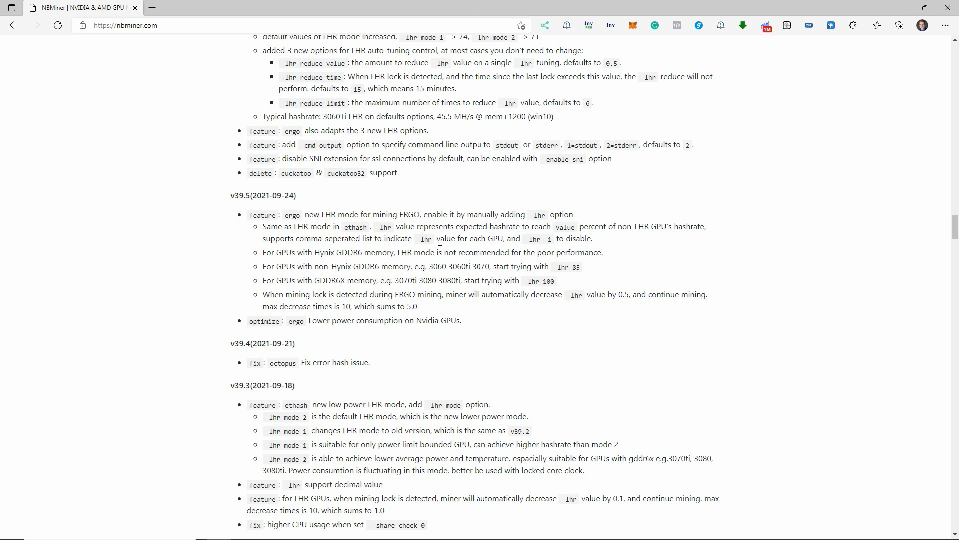
mouse_move(542, 285)
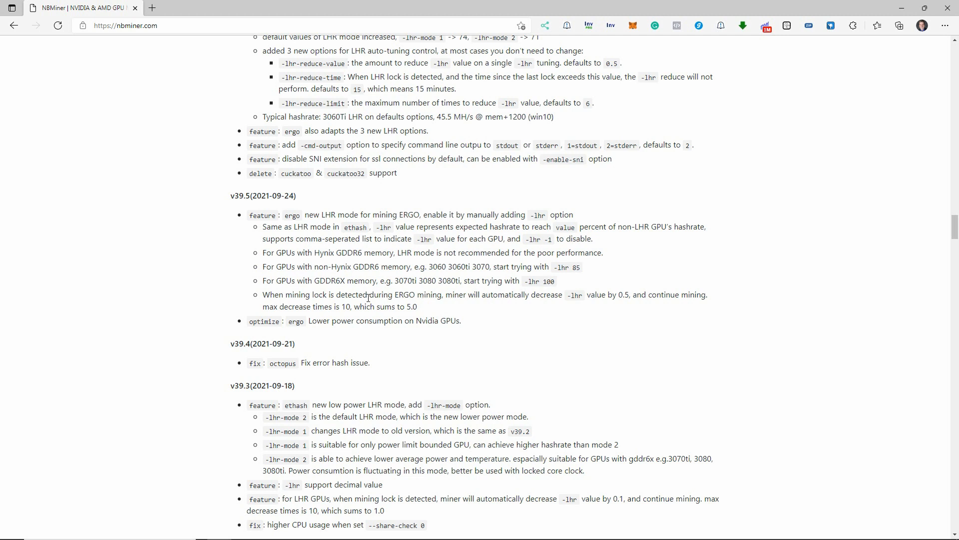
mouse_move(551, 284)
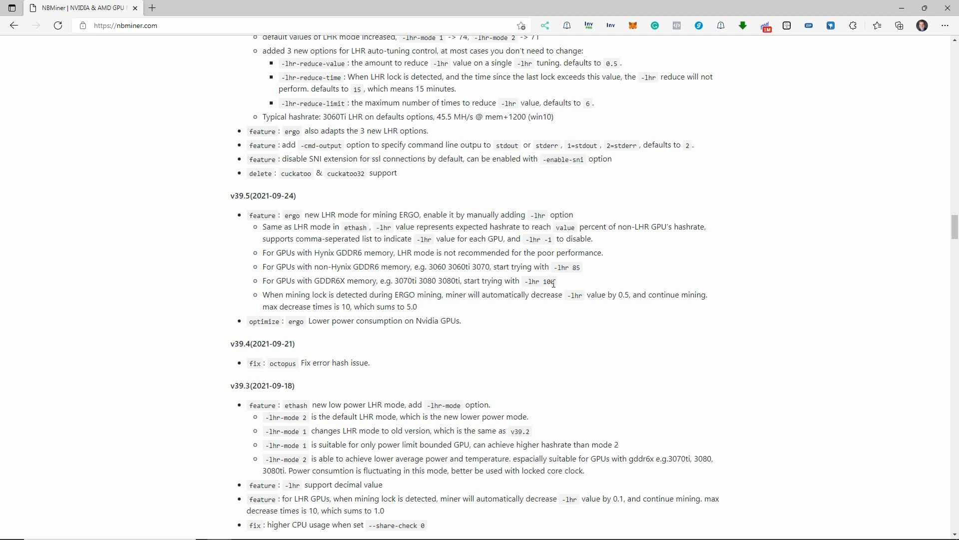
mouse_move(586, 323)
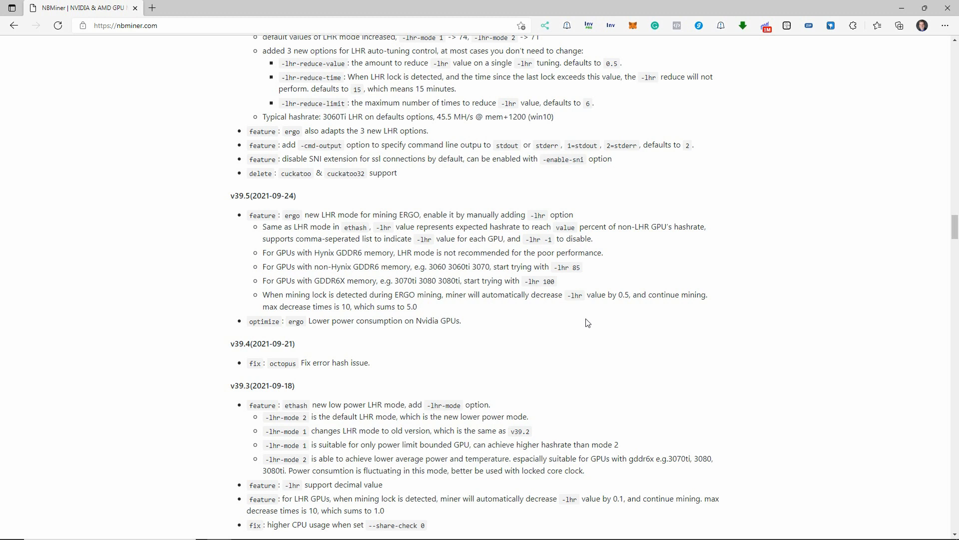
mouse_move(535, 436)
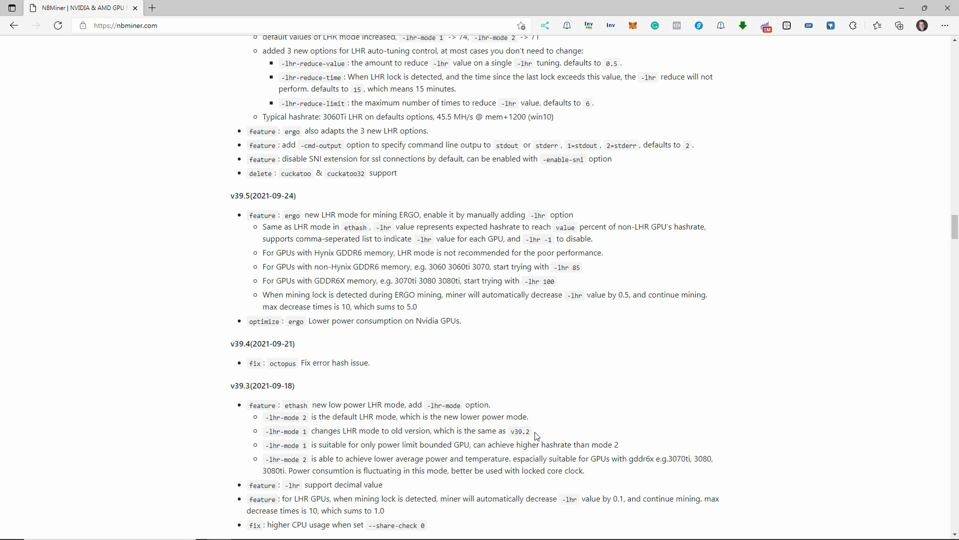